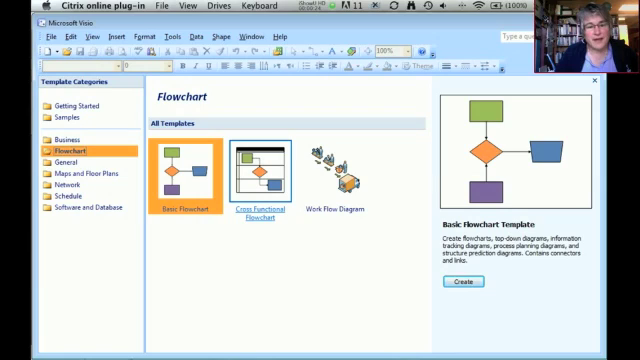
Choose the Cross Functional Flowchart template for a new drawing.
click(262, 170)
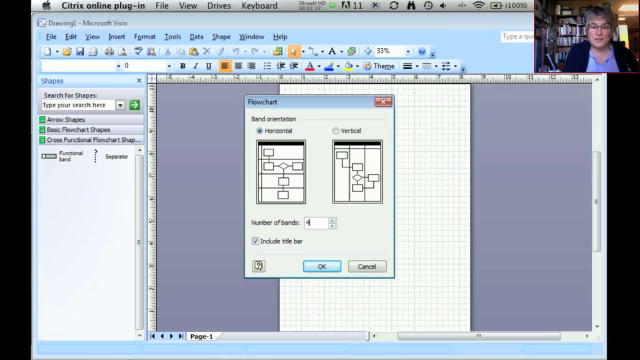
Confirm four horizontal bands with a title bar to generate the swim lane diagram.
click(322, 266)
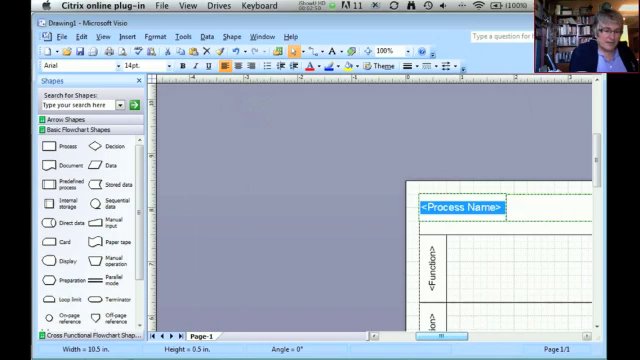
Type 'Fast Food Restaurant, Sales Process' into the title bar.
text(Fast food)
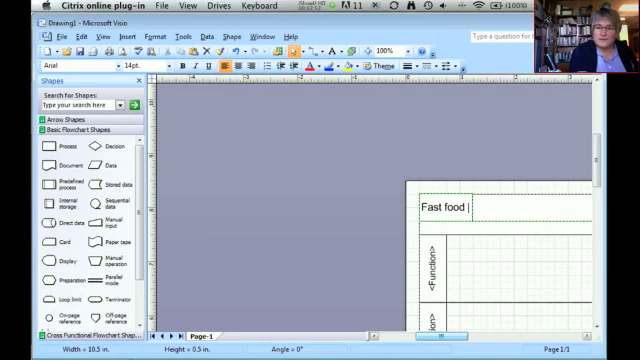
text(Restaurant, Sales Process)
click(433, 275)
text(Cust)
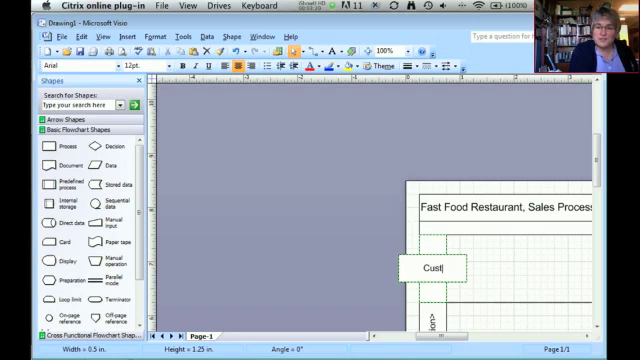
Name the bands Customer, Register Clerk, Computer and Kitchen Worker.
text(omer)
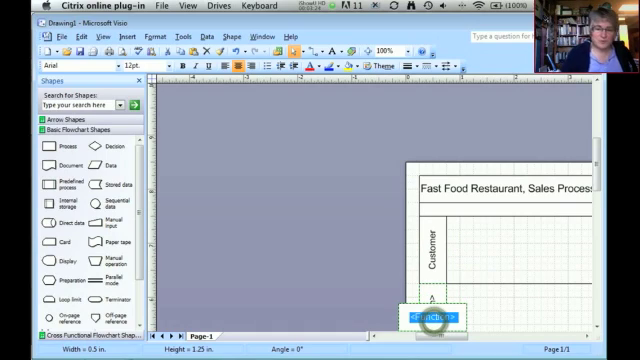
text(Register Clerk)
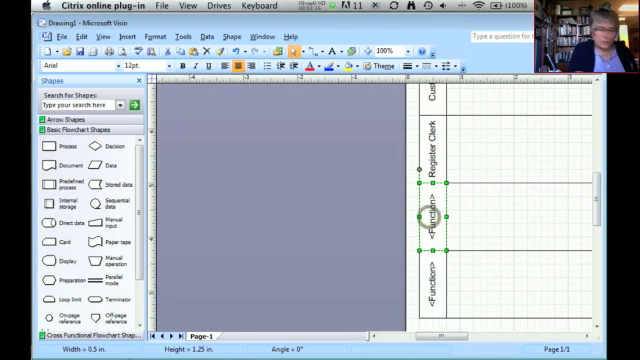
text(Computer)
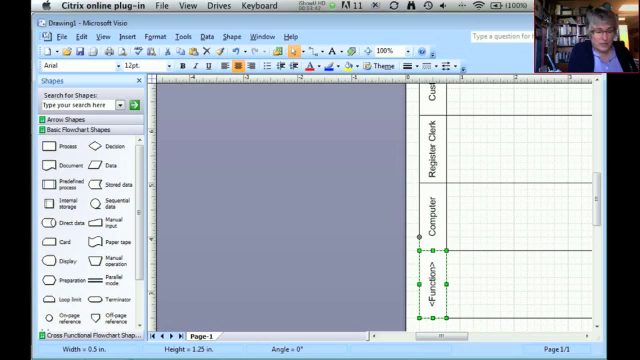
text(Kitchen Worker)
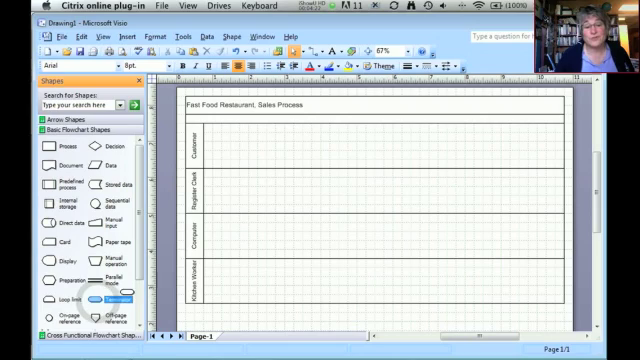
Place a Start terminator and a 'Places Order, Pay for it' process in the Customer lane.
drag(104, 299, 223, 144)
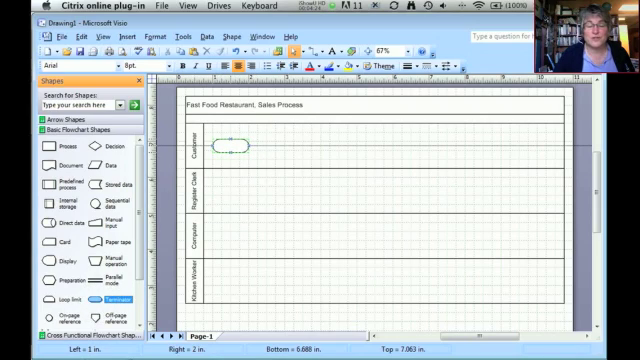
click(228, 146)
text(Start)
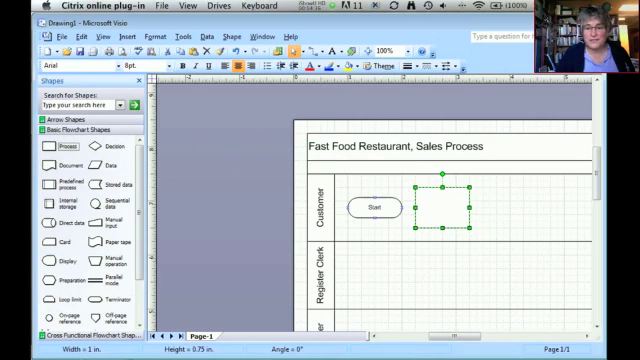
text(Places)
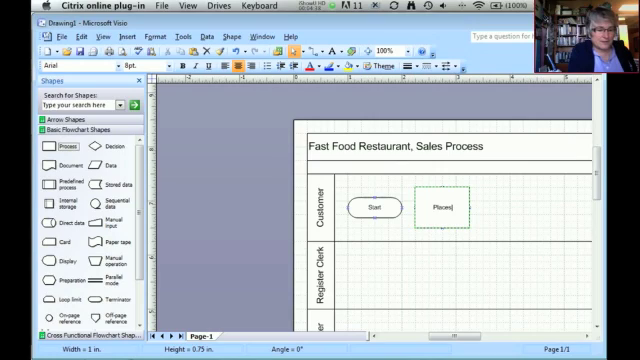
text(Order.)
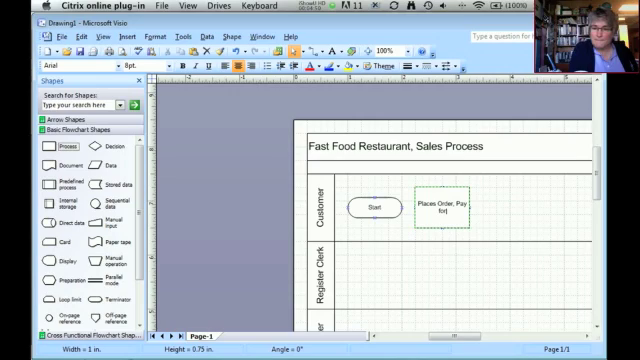
text(it)
text(D)
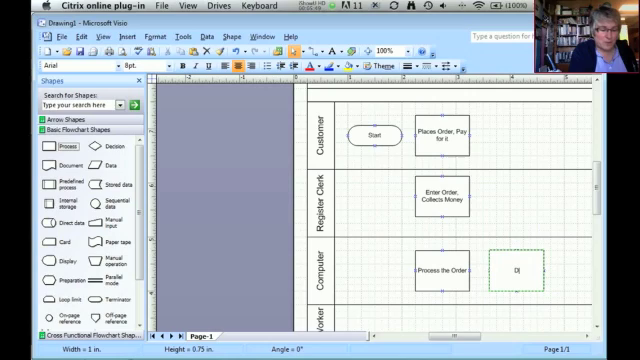
Add Display Order in Kitchen, Prepare Order, Package Order and Gather all items steps.
text(isplay)
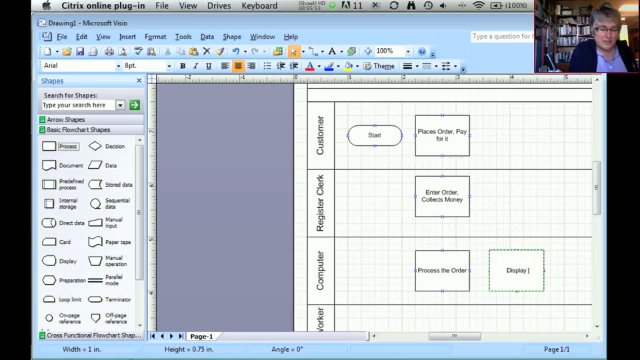
text(Order in Kitchen)
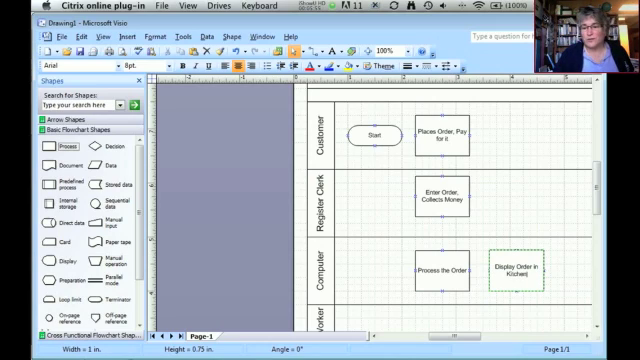
scroll(down, 3)
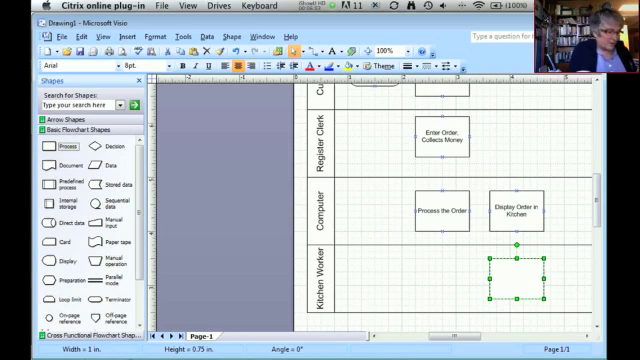
text(Prepare)
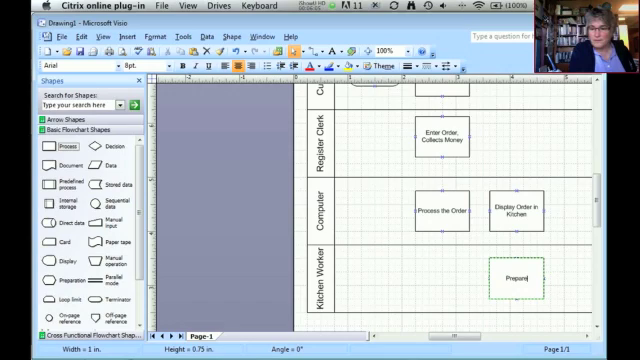
text(Order)
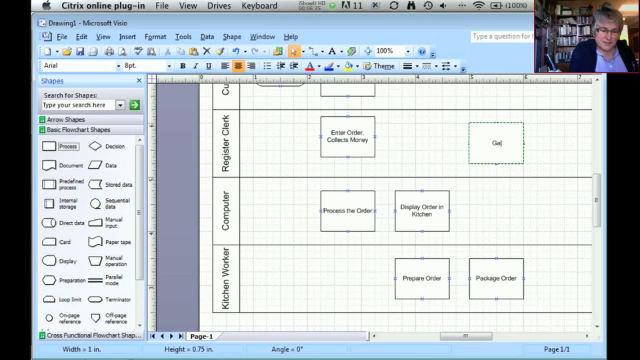
text(Gather all items)
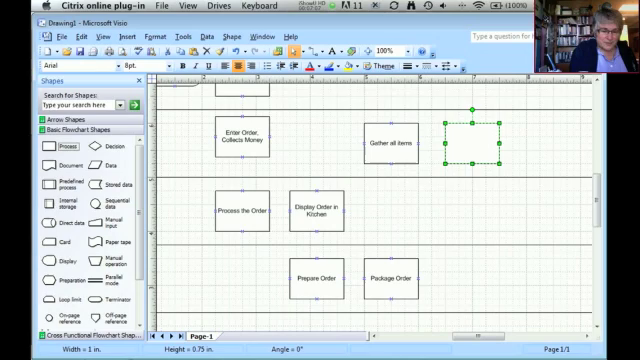
Add Give Food to Customer, Receive and Check Order, and an OK? decision.
text(Give Food to Customer)
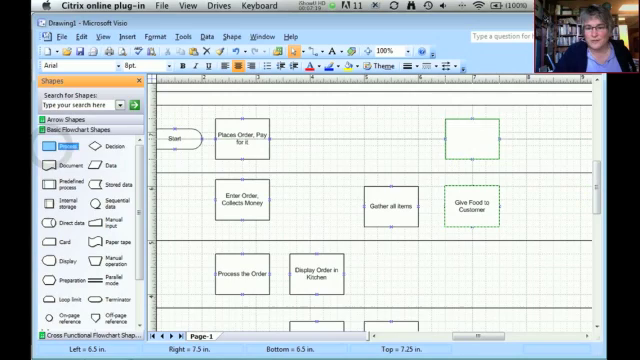
click(468, 138)
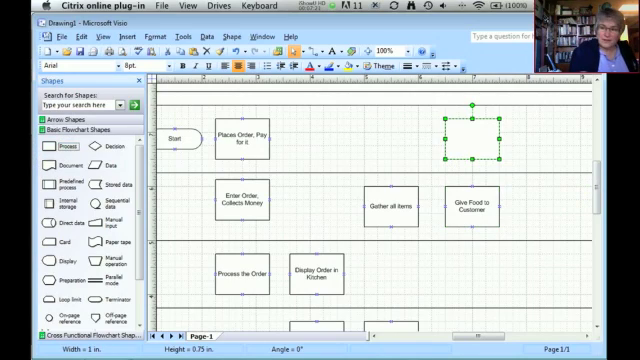
text(Receive and Check Order)
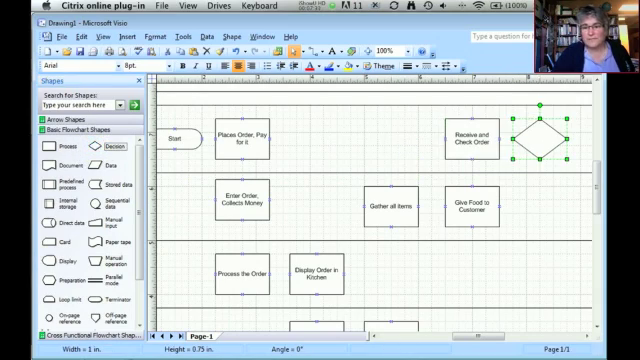
text(OK?)
text(Finished)
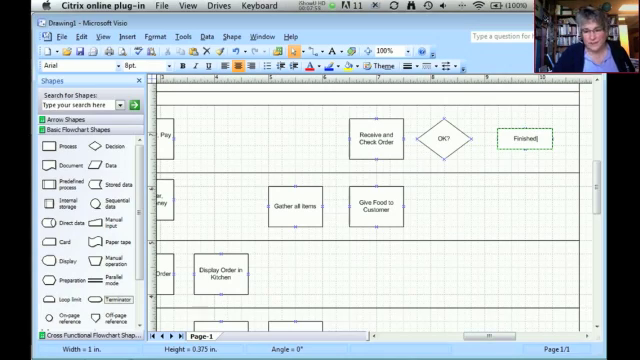
Scroll right to start connecting Start to Places Order, Pay for it.
scroll(right, 3)
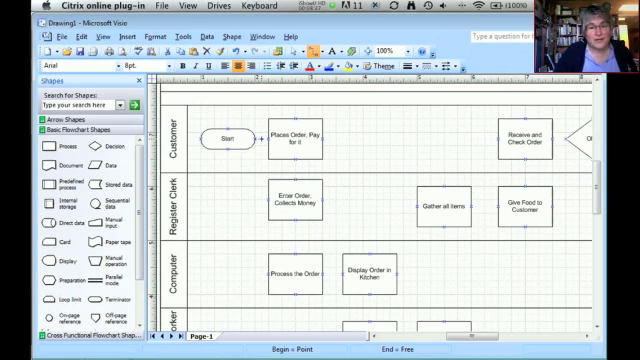
mouse_move(267, 144)
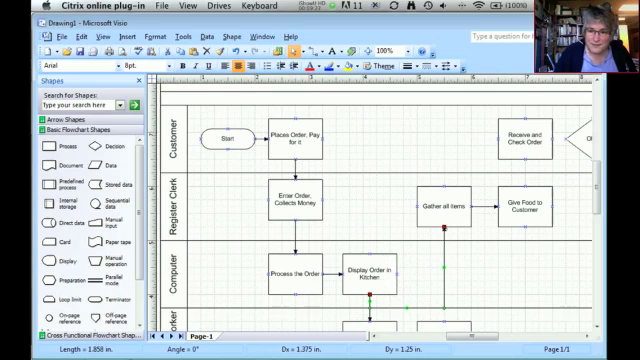
Scroll around the drawing while routing connectors into OK?, Finished and back to Enter Order.
scroll(down, 3)
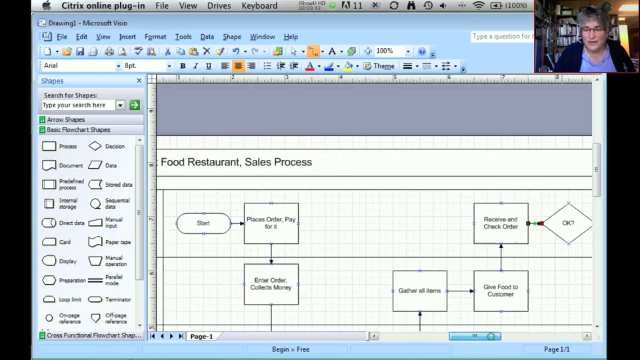
scroll(right, 3)
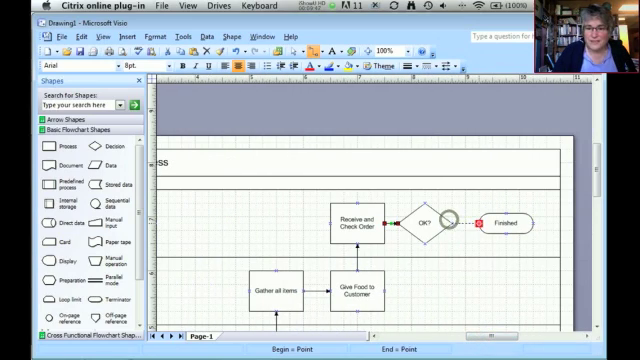
scroll(left, 3)
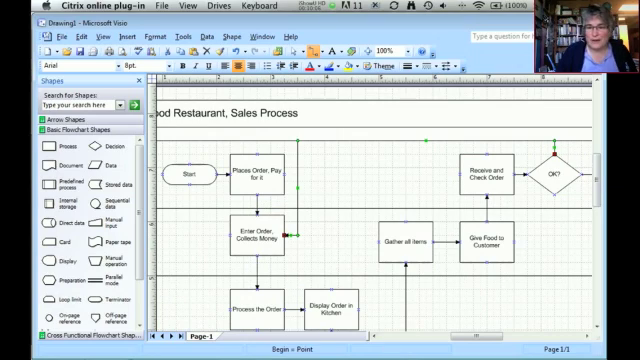
Label the loop-back connector from OK? with 'No'.
click(253, 238)
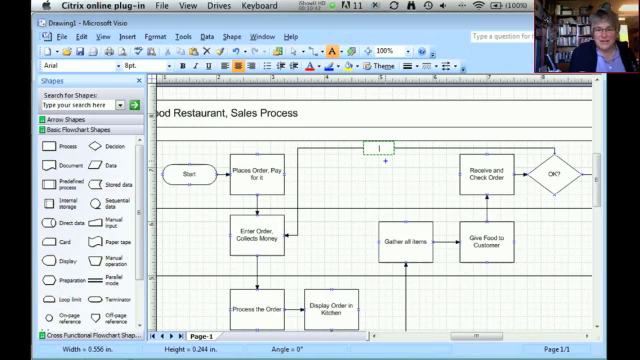
text(No)
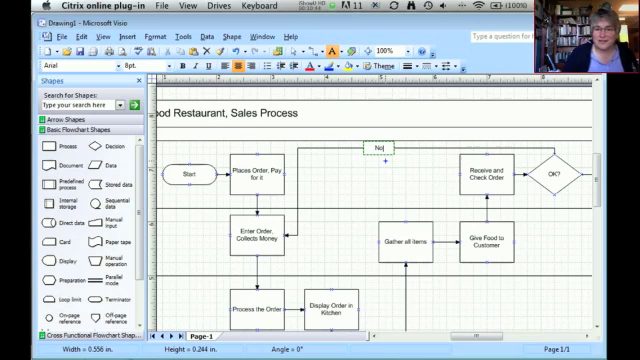